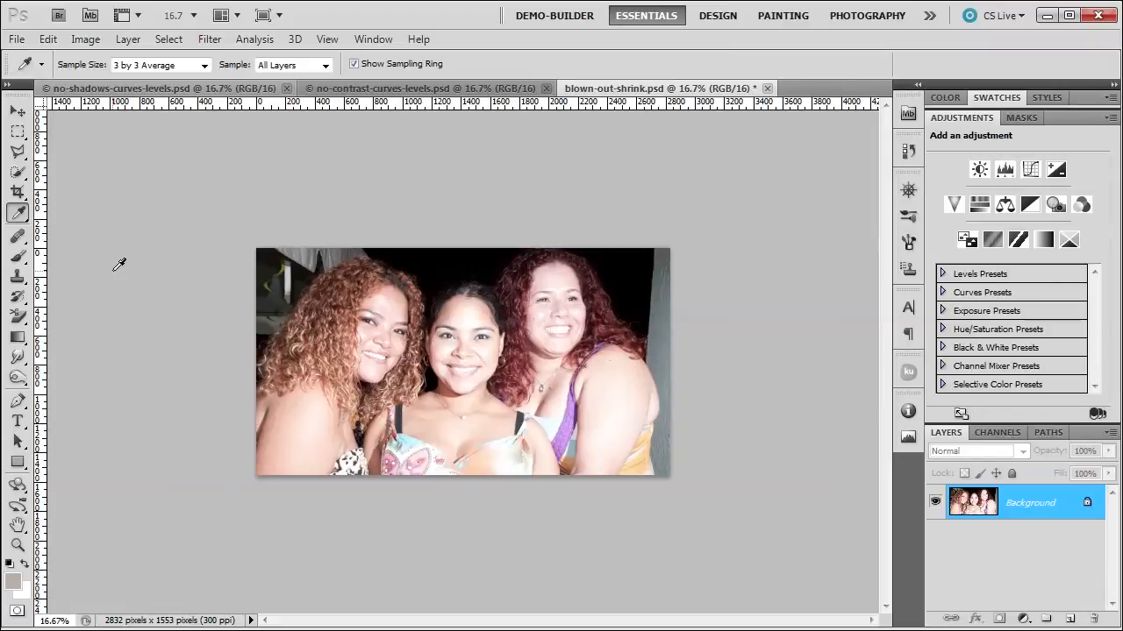
mouse_move(950, 418)
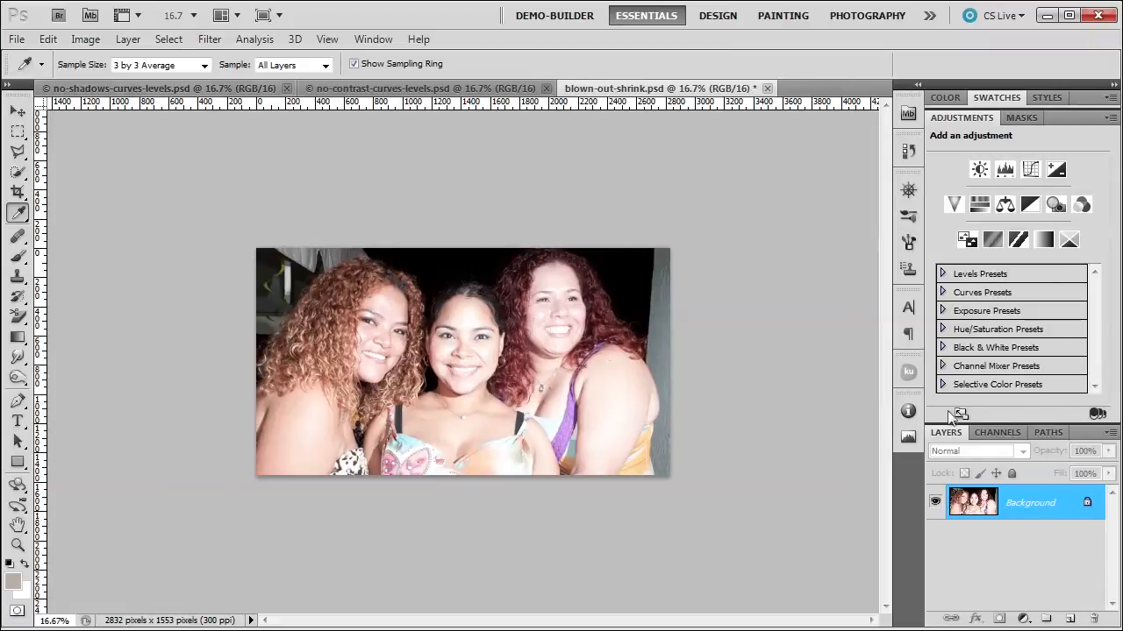
View the photo's Blue channel alone in the Channels panel, then return to the RGB composite.
left_click(996, 432)
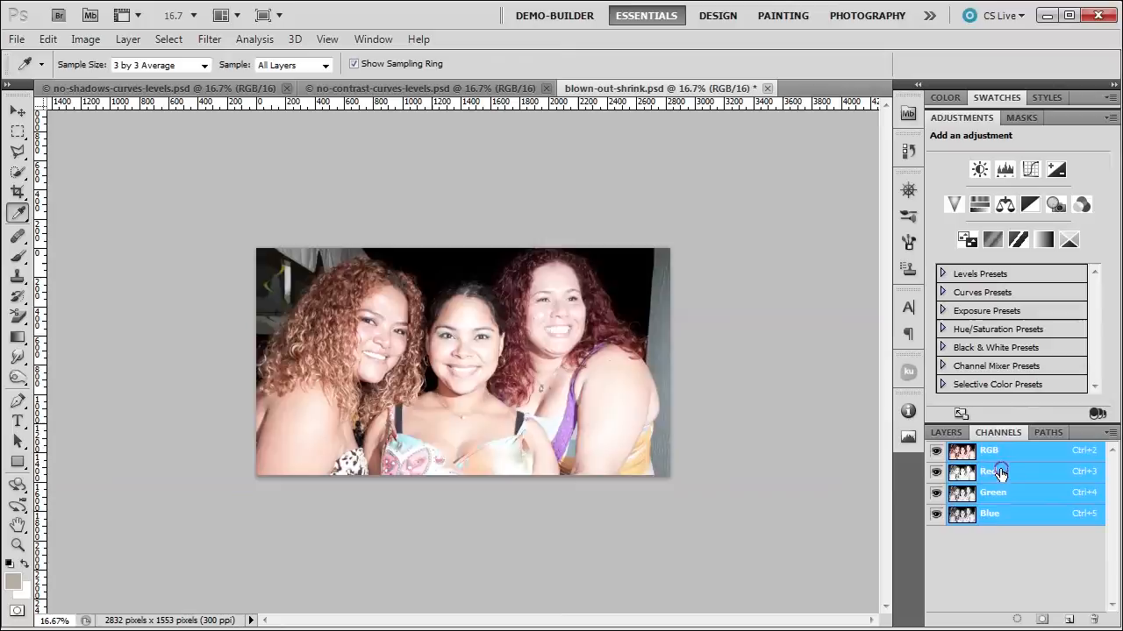
left_click(990, 514)
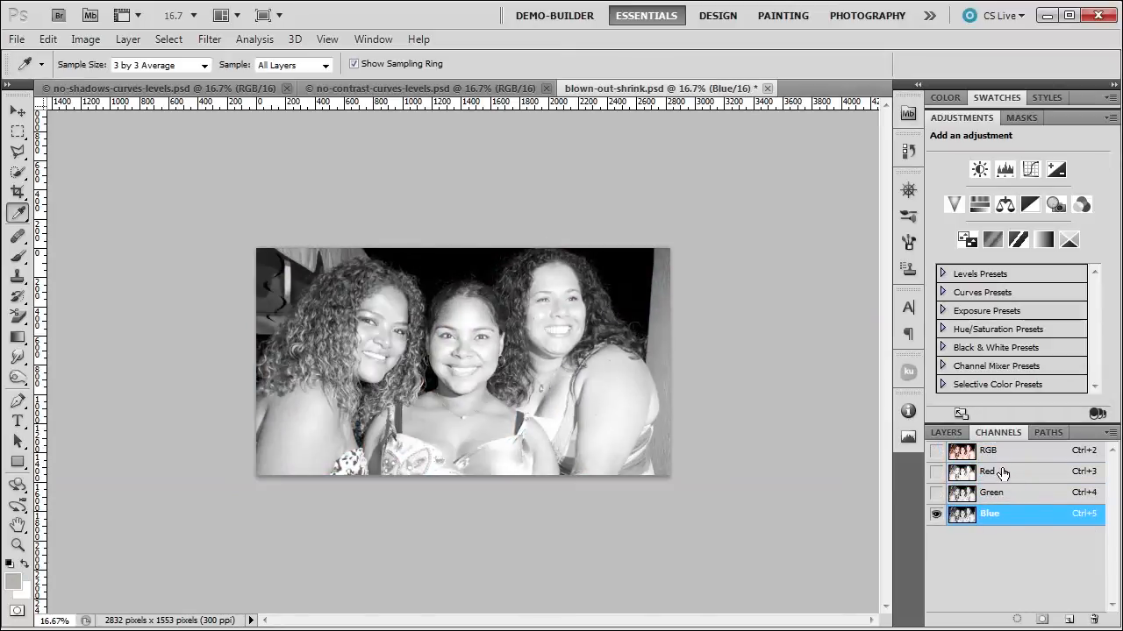
left_click(989, 449)
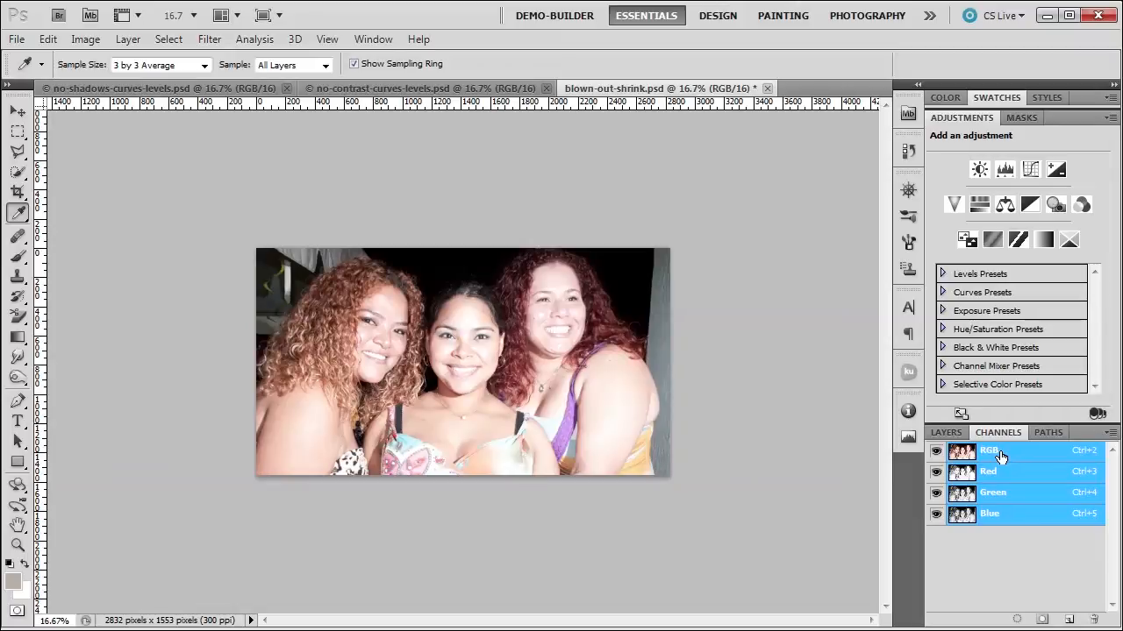
mouse_move(1004, 453)
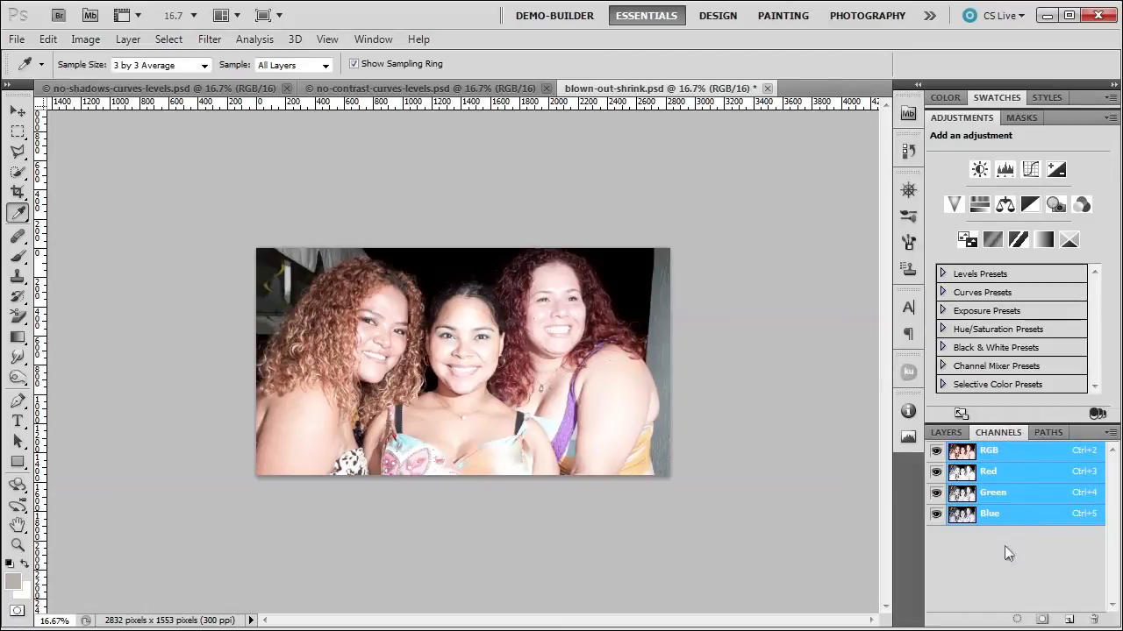
Add an Exposure adjustment layer (Exposure 1) at default values above the Background layer.
left_click(946, 432)
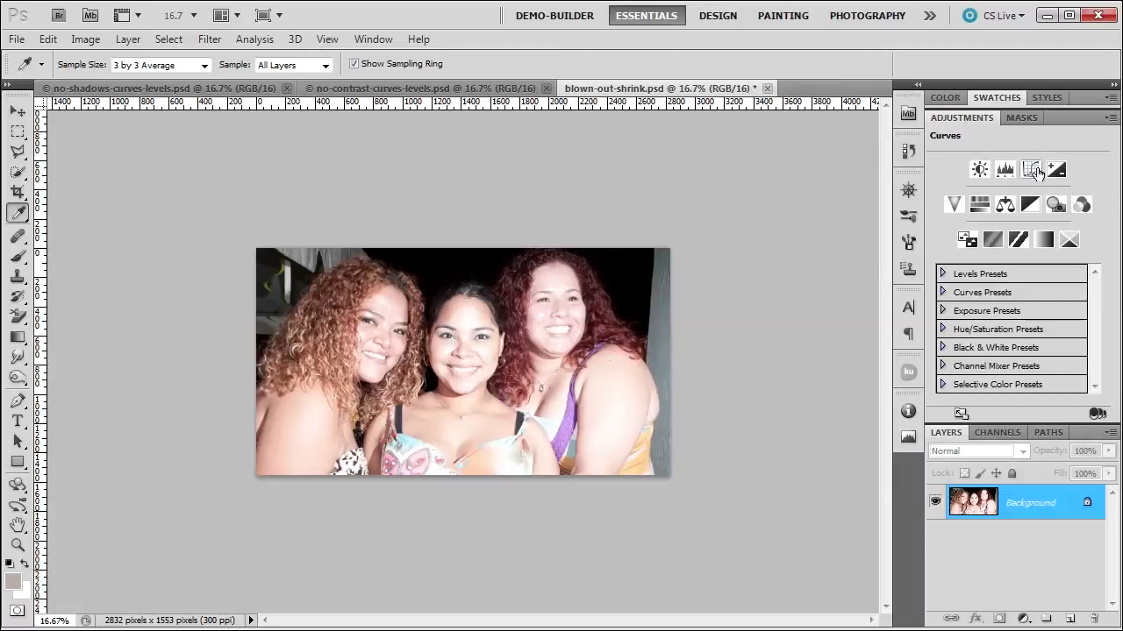
left_click(1031, 169)
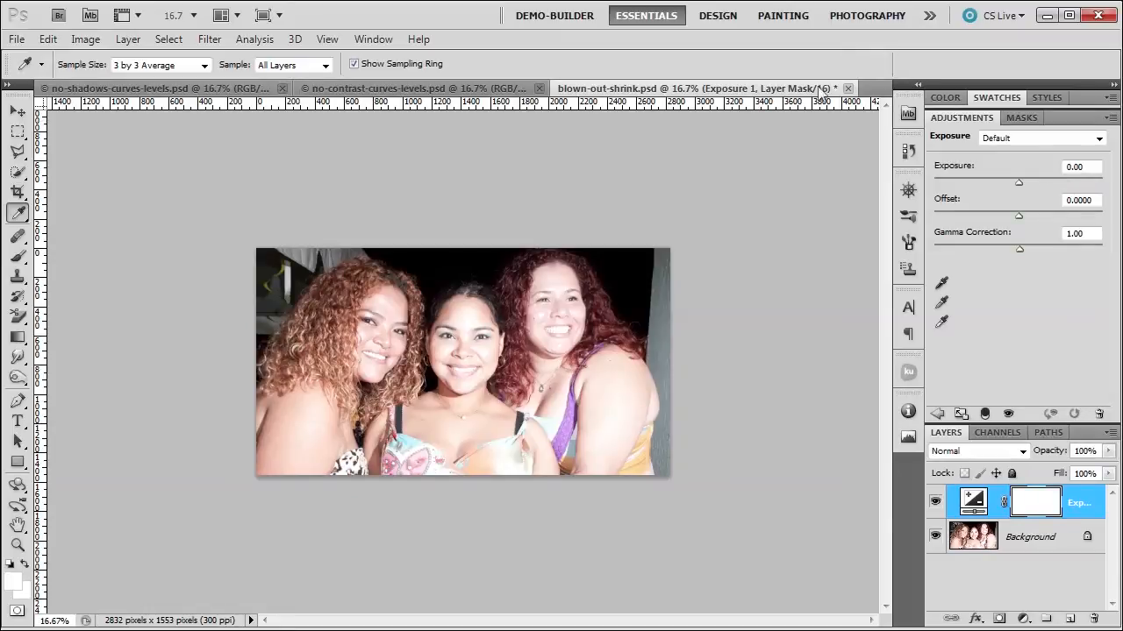
mouse_move(825, 95)
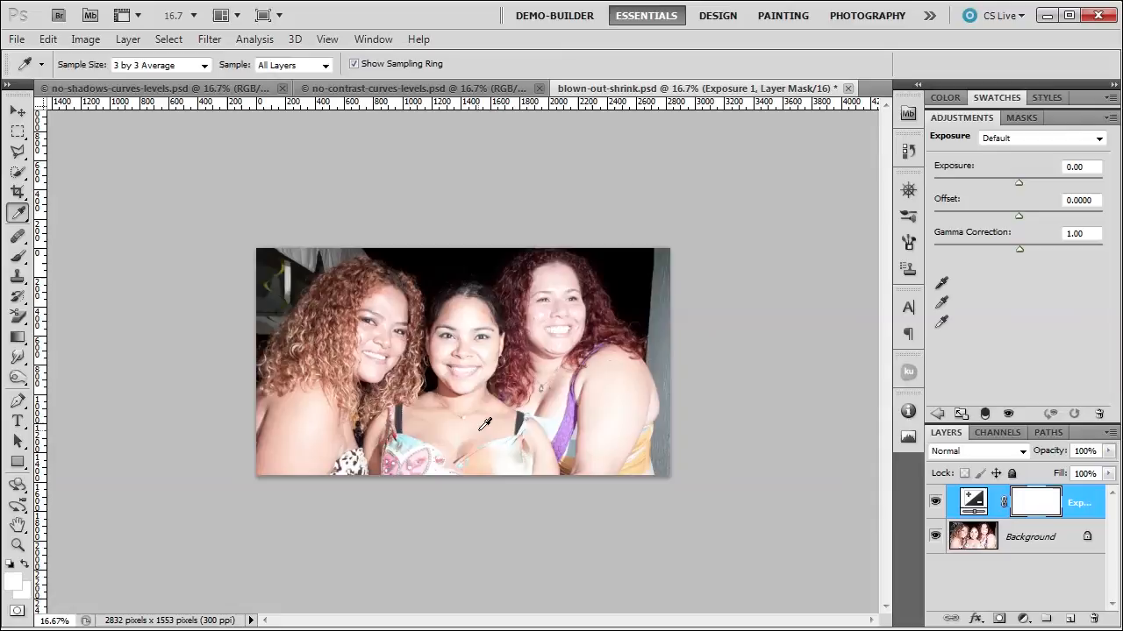
mouse_move(544, 449)
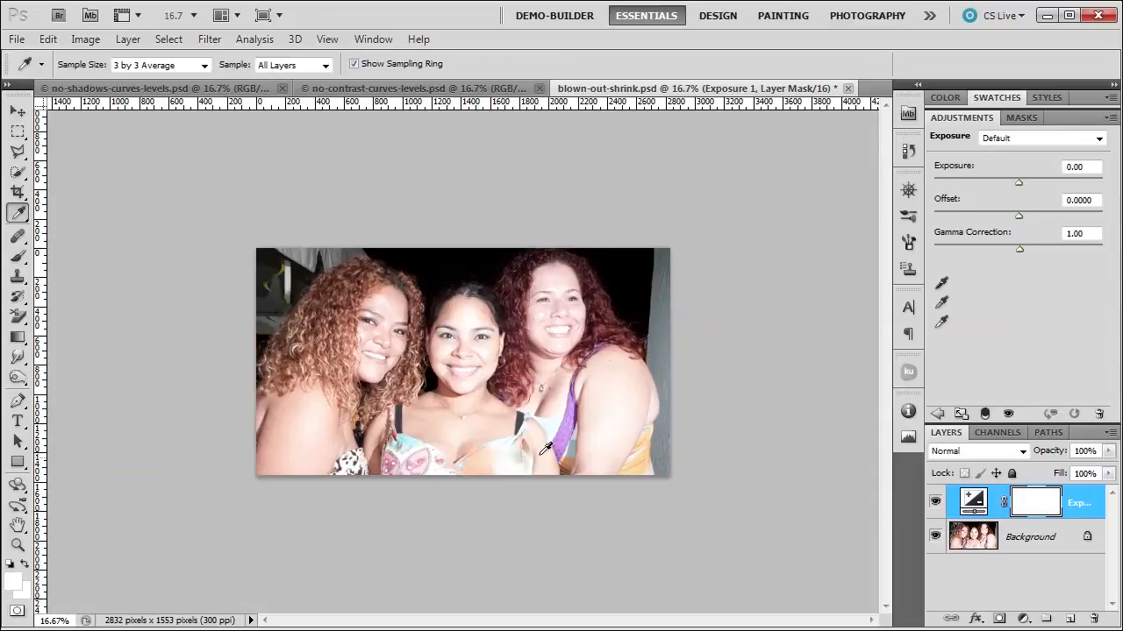
mouse_move(818, 186)
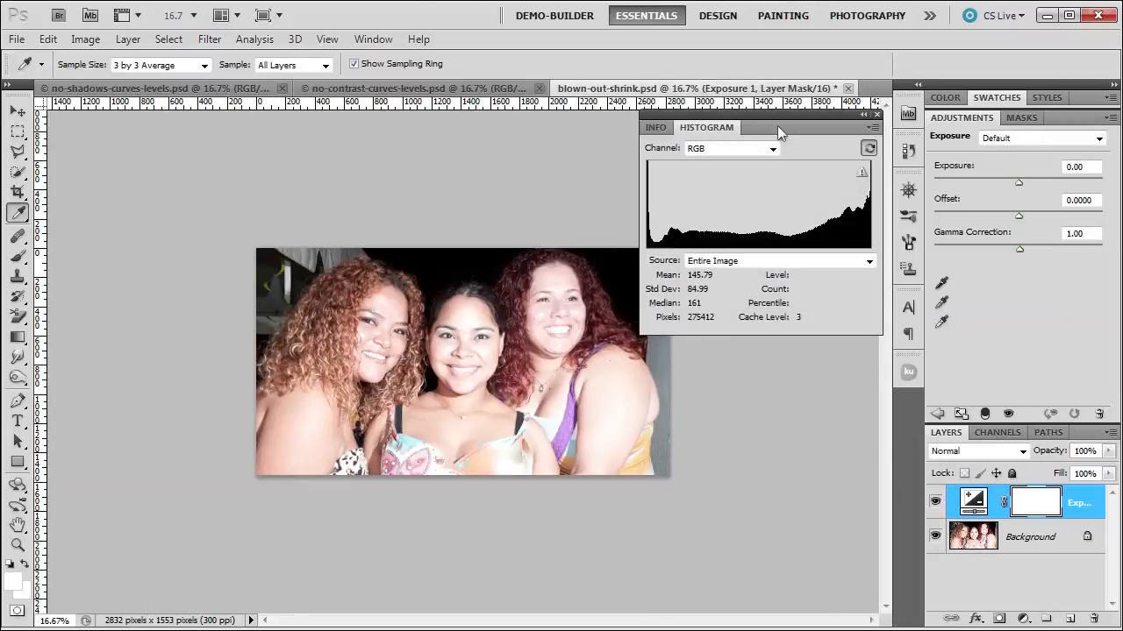
mouse_move(863, 178)
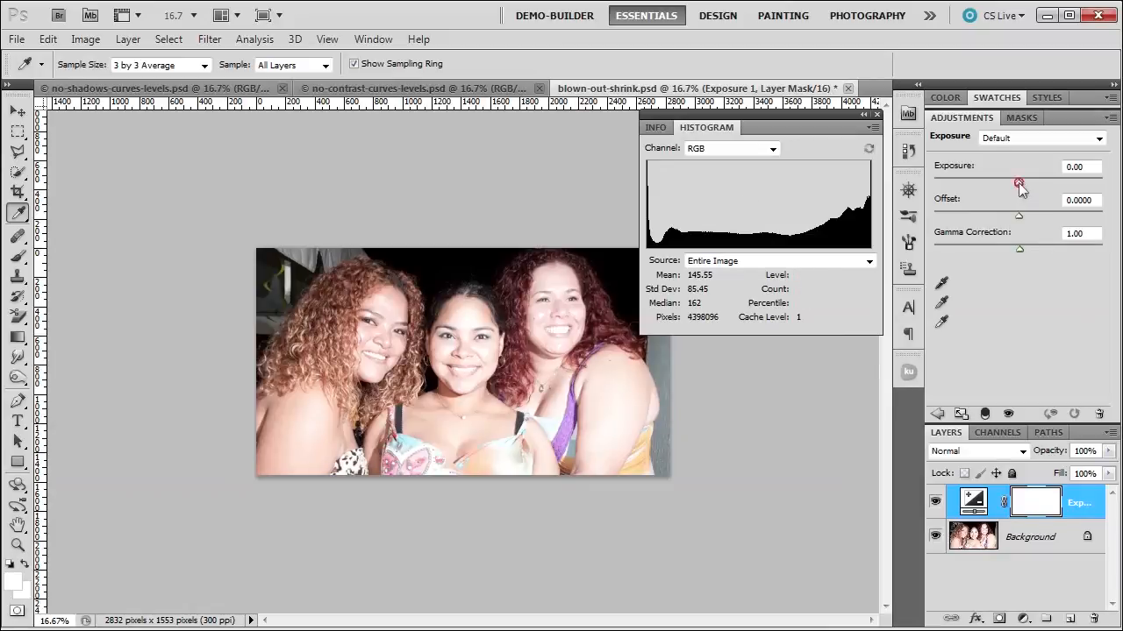
Set exposure to about -0.31 with a slight positive offset and refresh the uncached histogram.
left_click_drag(1019, 180, 1015, 180)
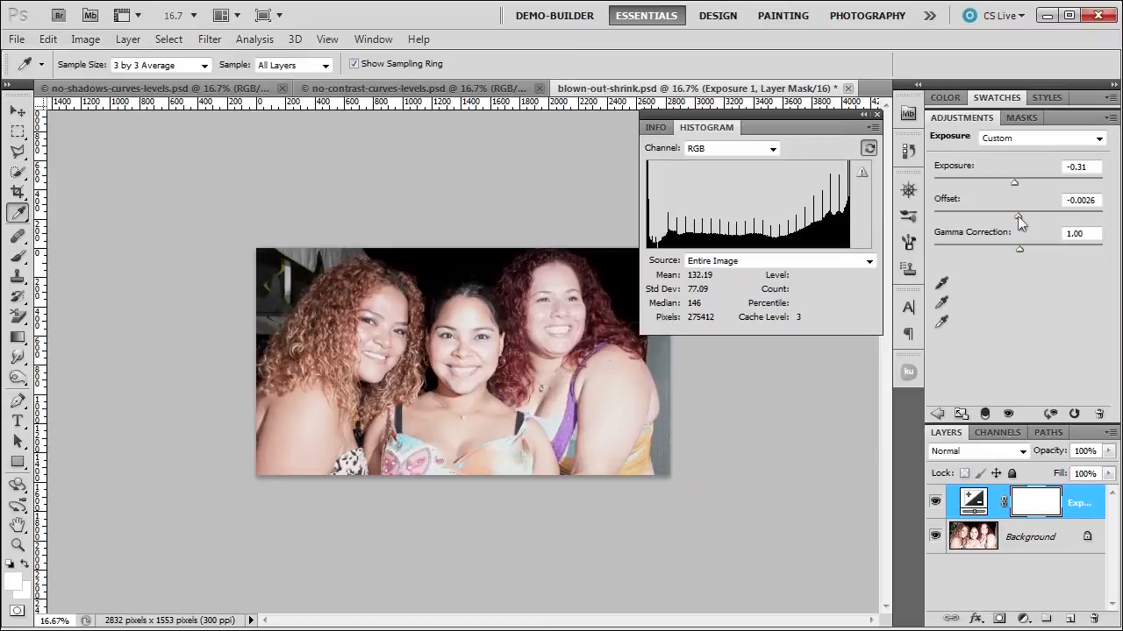
left_click_drag(1021, 217, 1024, 217)
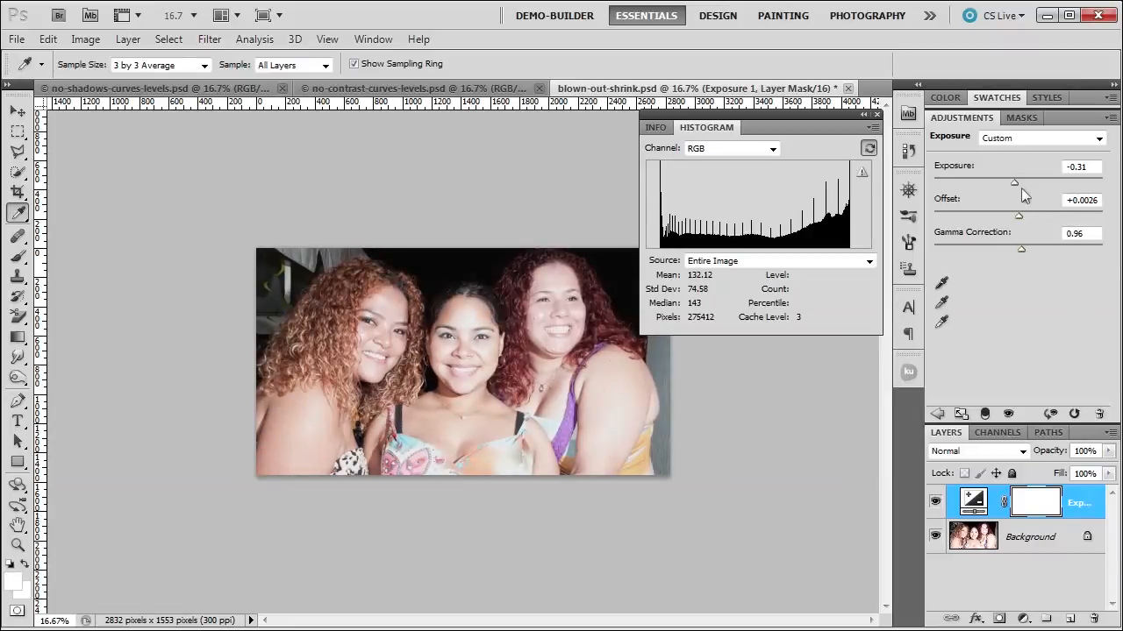
left_click_drag(1021, 182, 1014, 183)
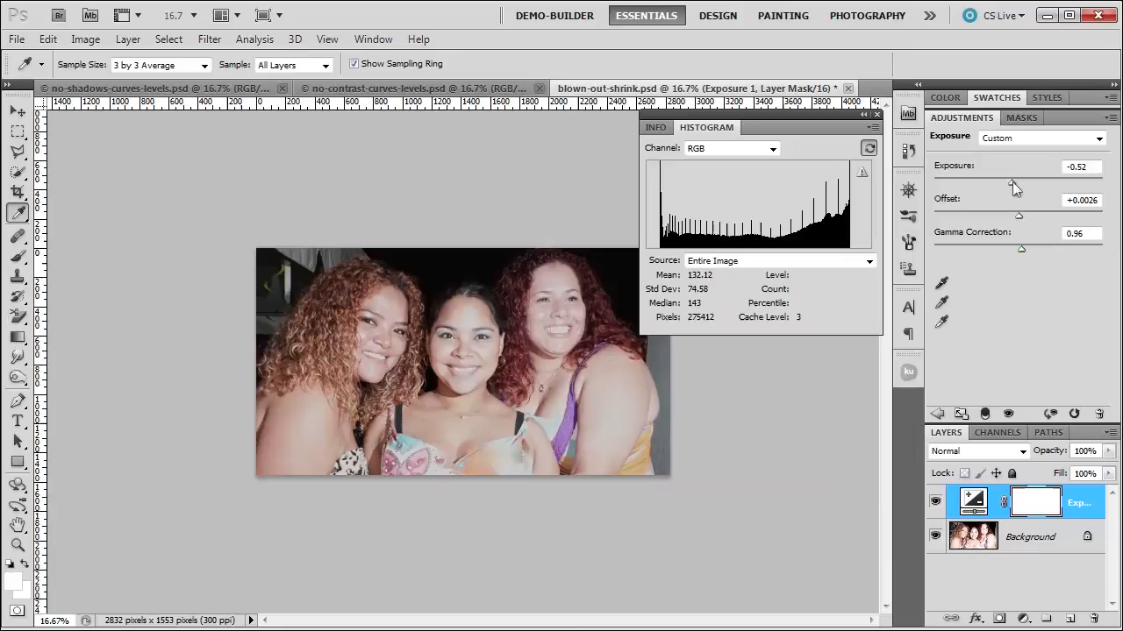
left_click_drag(991, 183, 1014, 182)
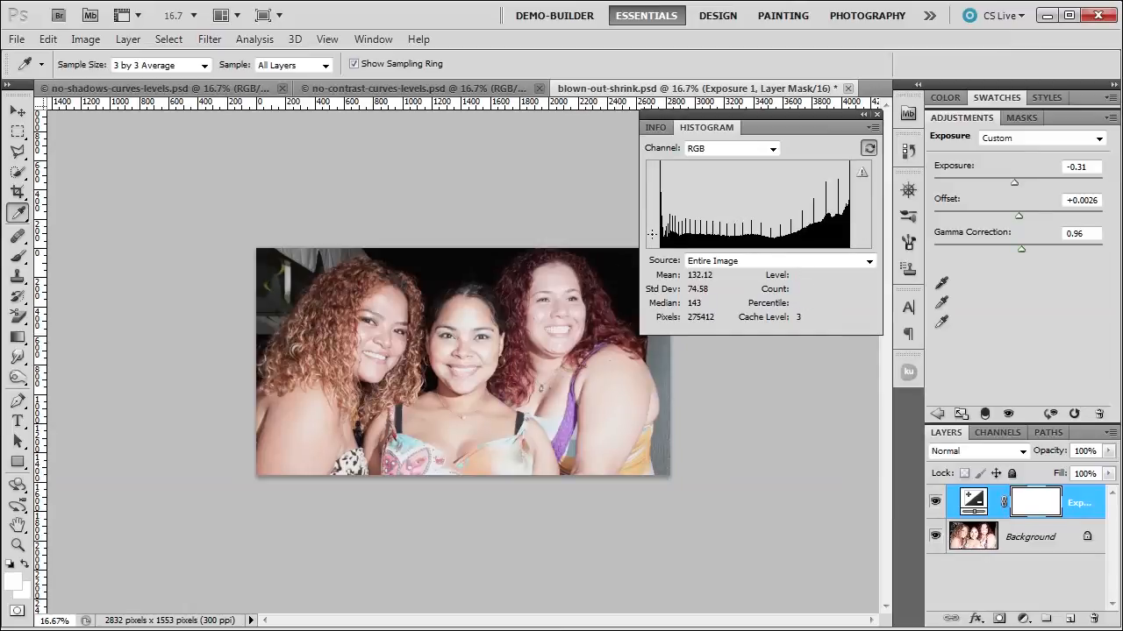
left_click(869, 147)
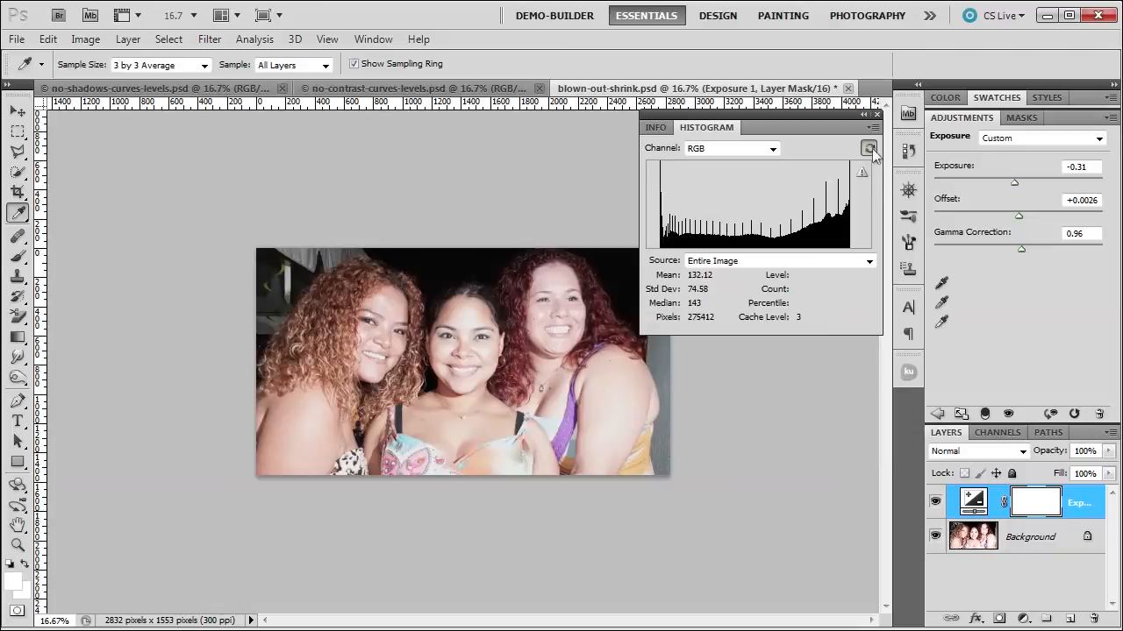
left_click(868, 148)
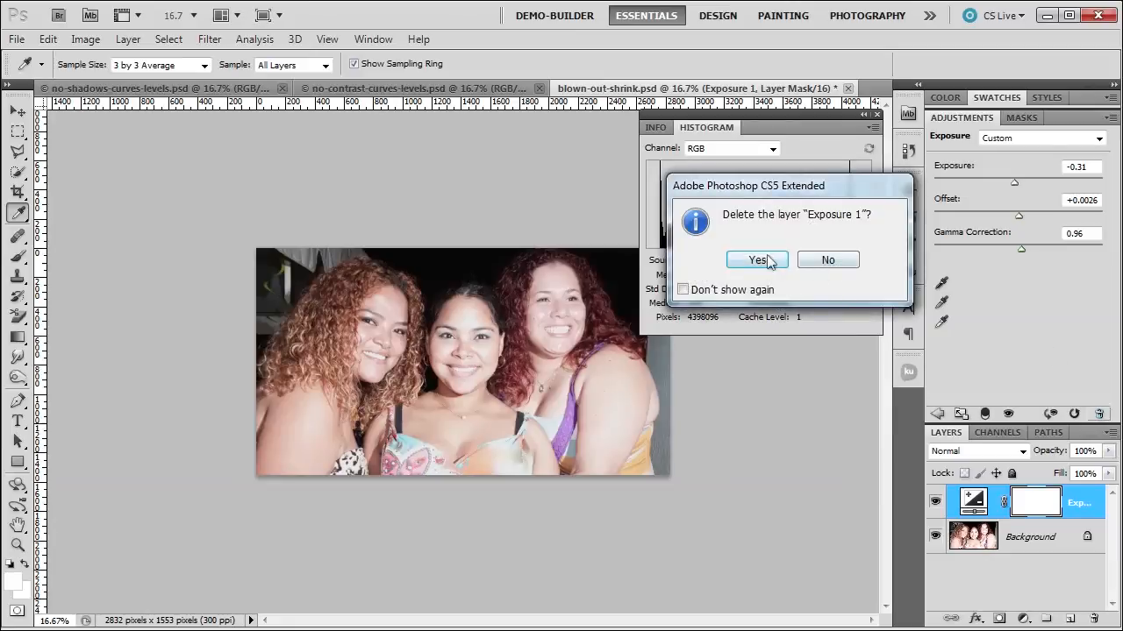
Delete the Exposure 1 layer and convert the image to 8 Bits/Channel.
left_click(752, 259)
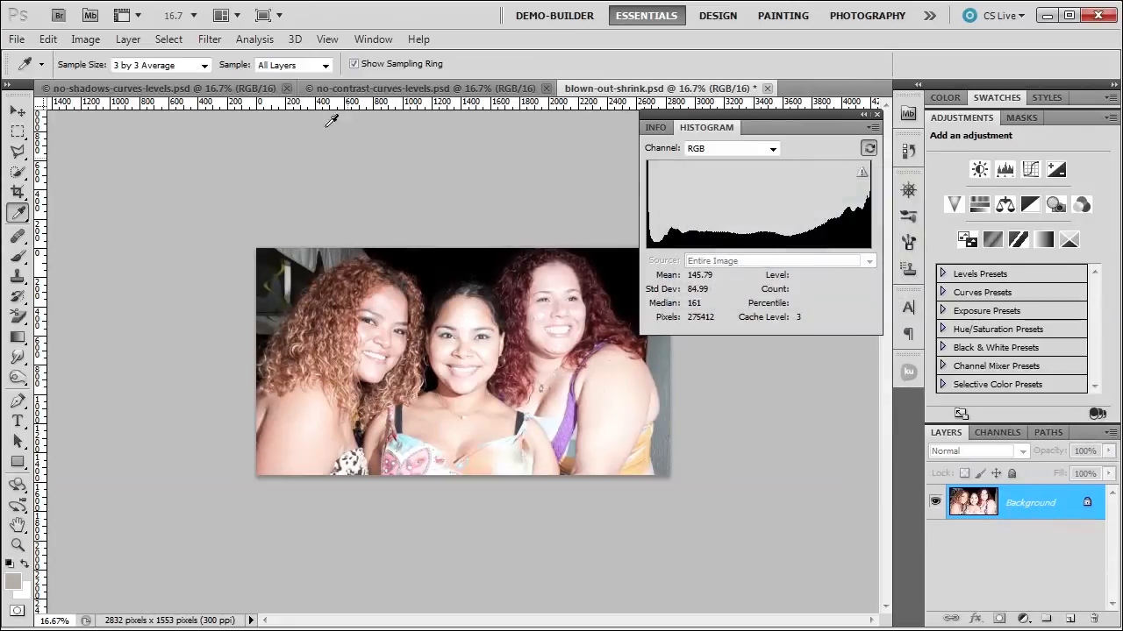
left_click(84, 38)
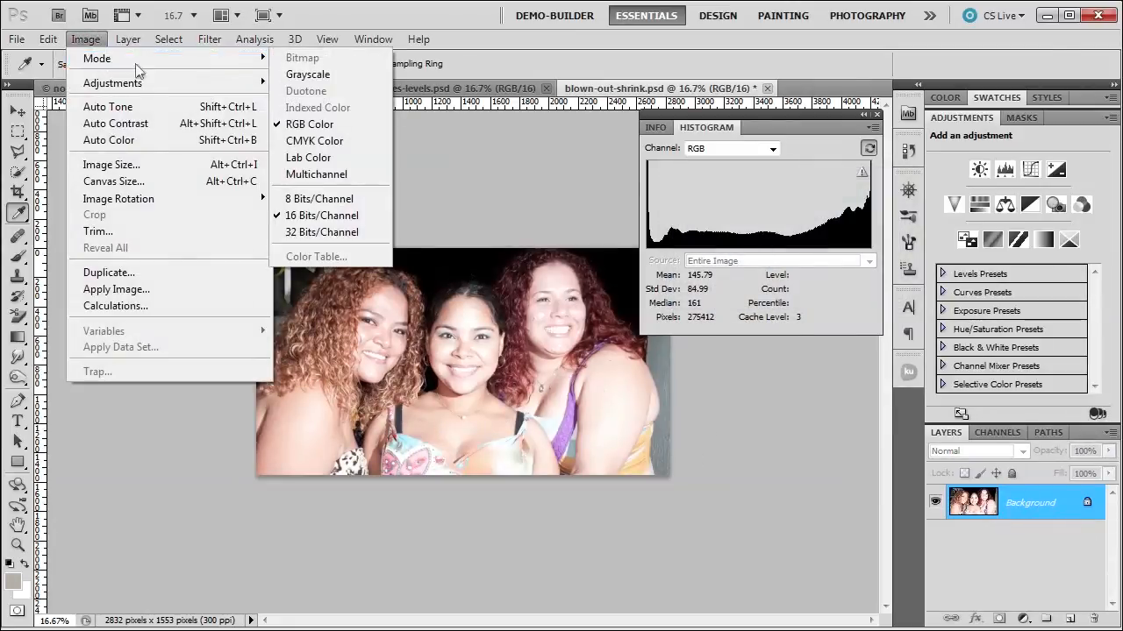
mouse_move(319, 198)
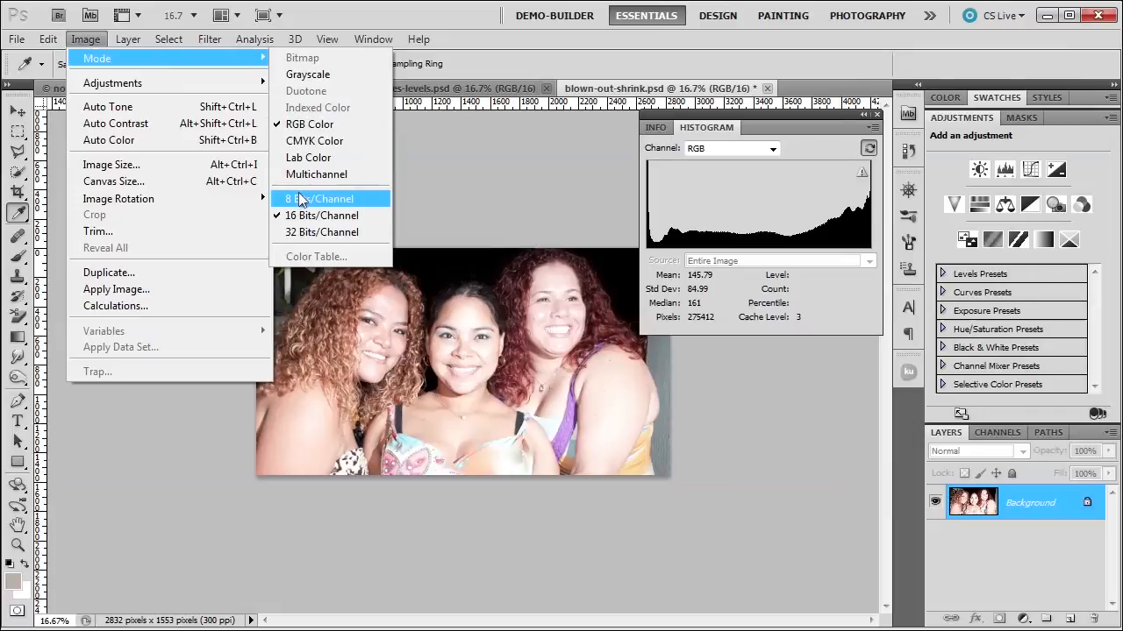
left_click(319, 198)
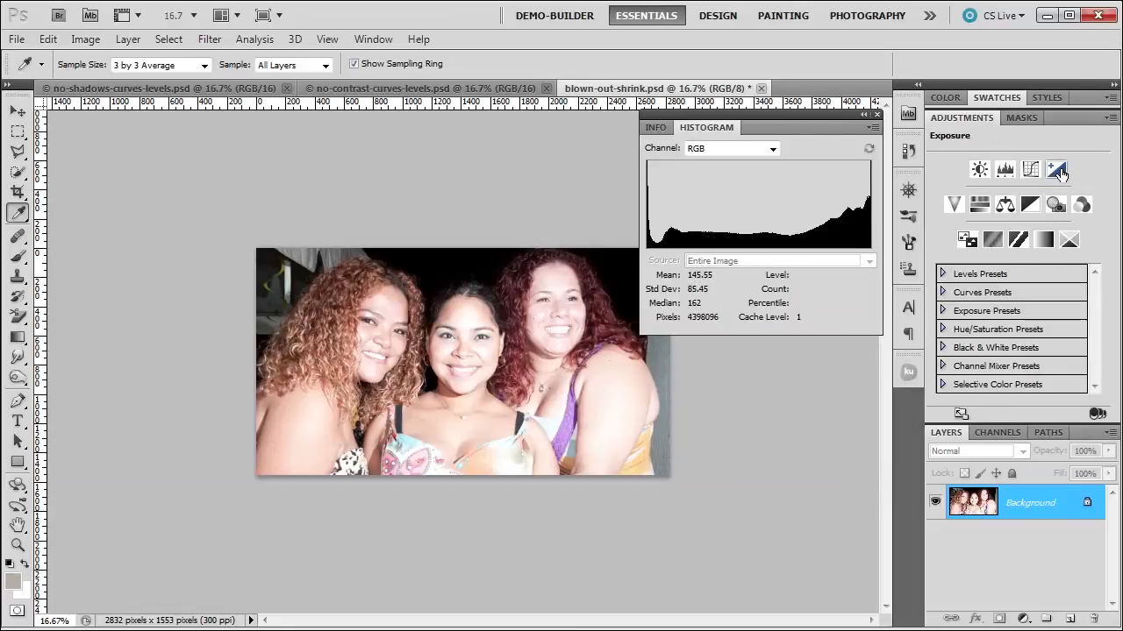
Add a new Exposure layer to the 8-bit photo, adjust exposure and offset, and refresh the histogram.
left_click(1056, 168)
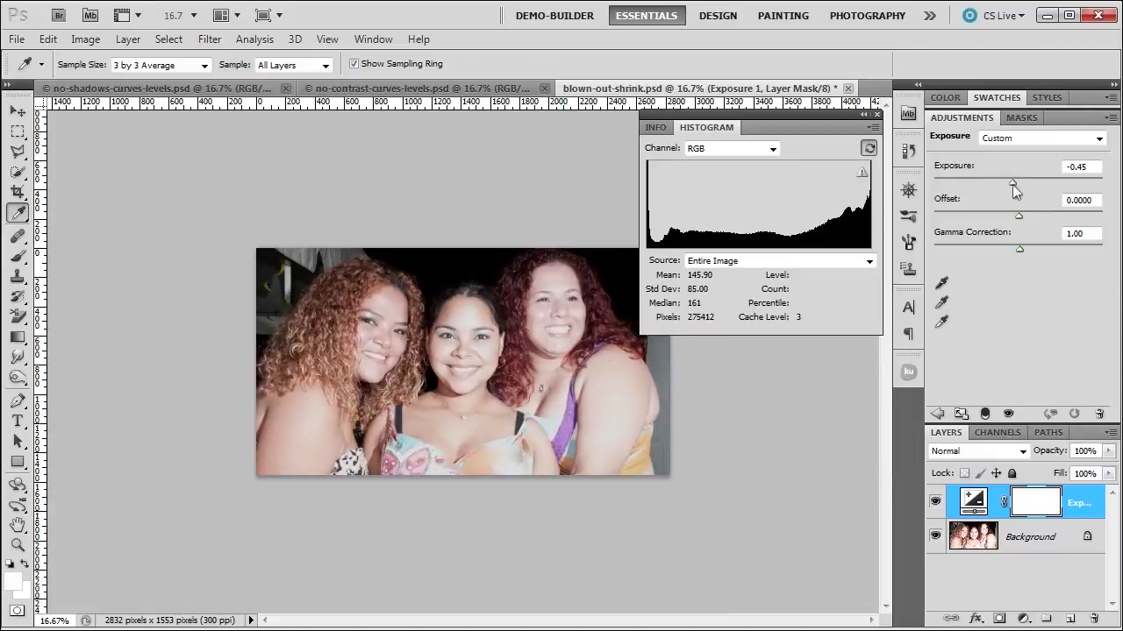
left_click_drag(1010, 180, 1018, 181)
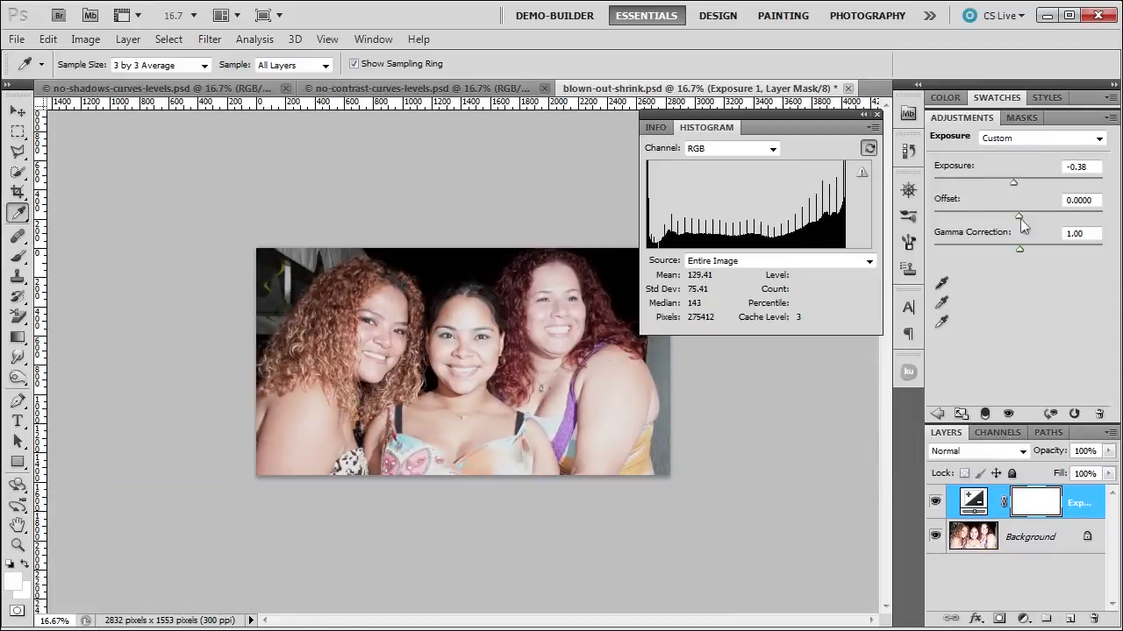
left_click_drag(1014, 217, 1021, 217)
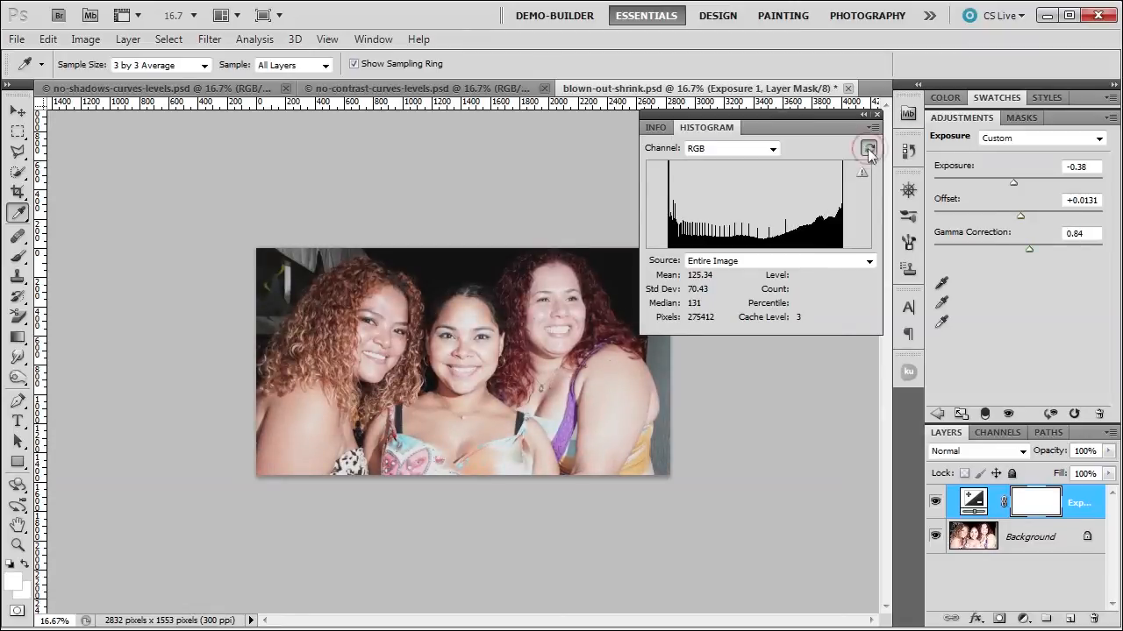
left_click(868, 148)
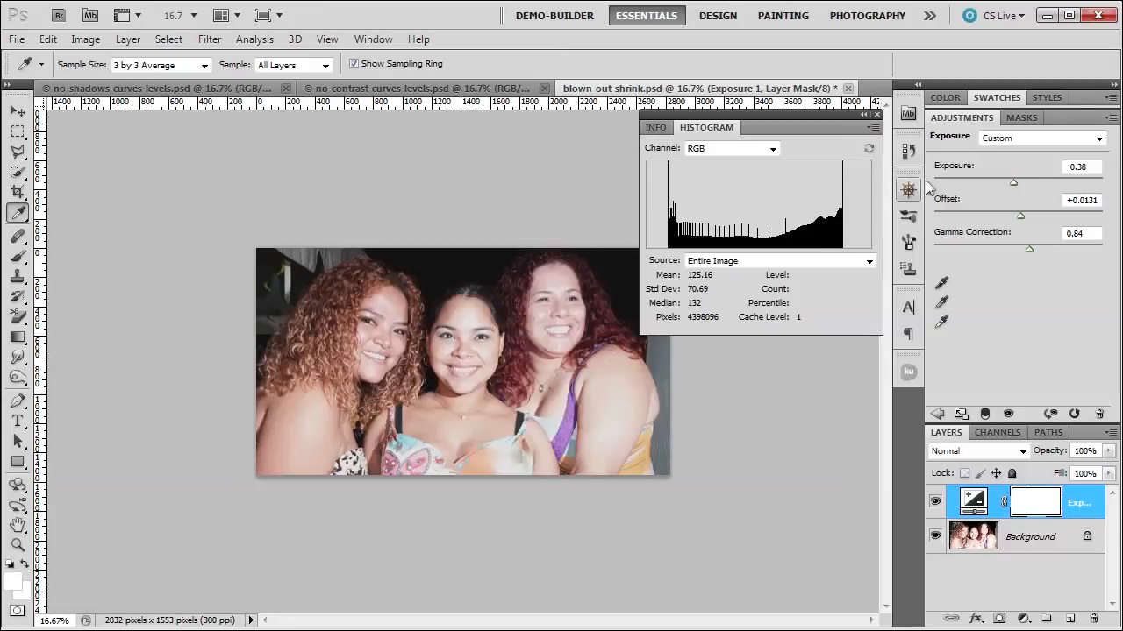
Settle exposure at about -0.38 with gamma near 0.84 and refresh the histogram to show level gaps.
left_click_drag(1014, 182, 1010, 183)
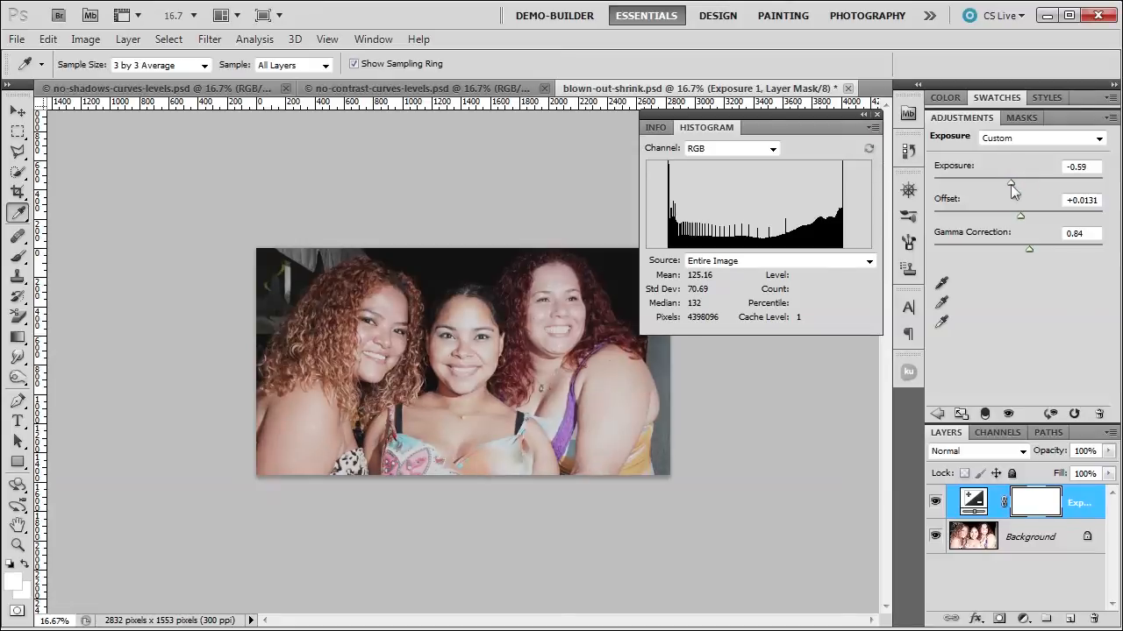
left_click_drag(1010, 182, 1014, 183)
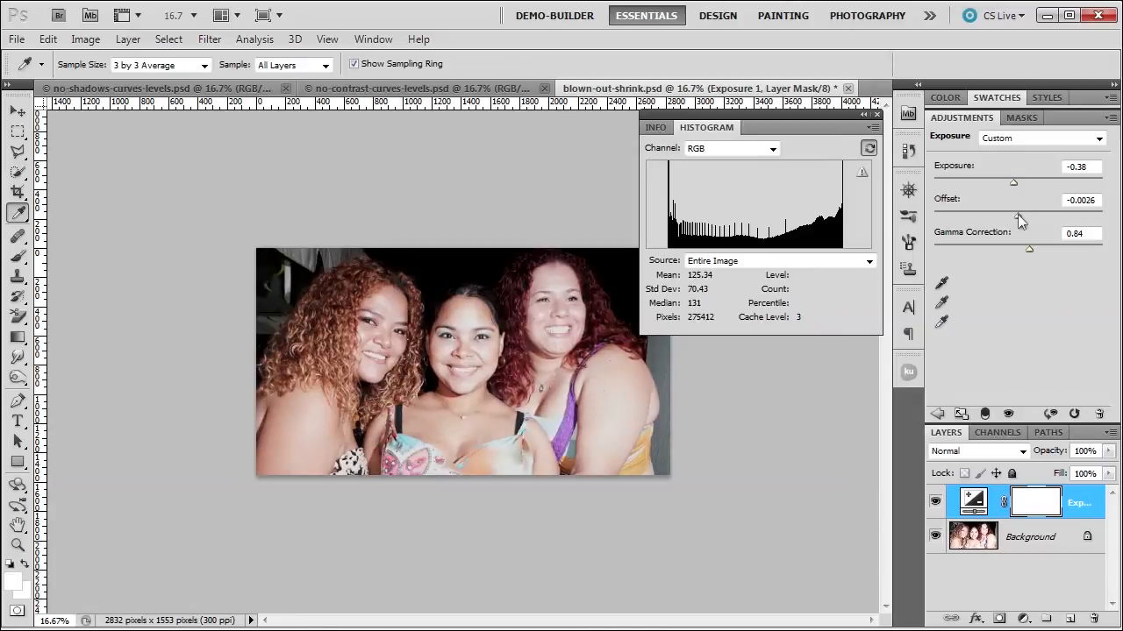
left_click_drag(1028, 249, 1039, 254)
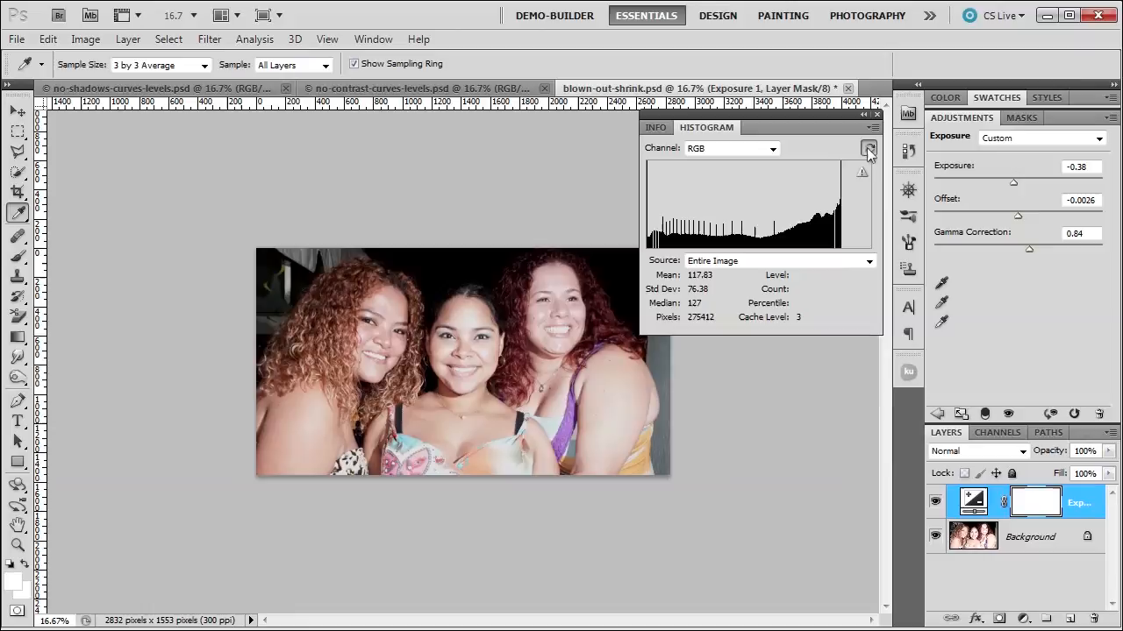
left_click(869, 149)
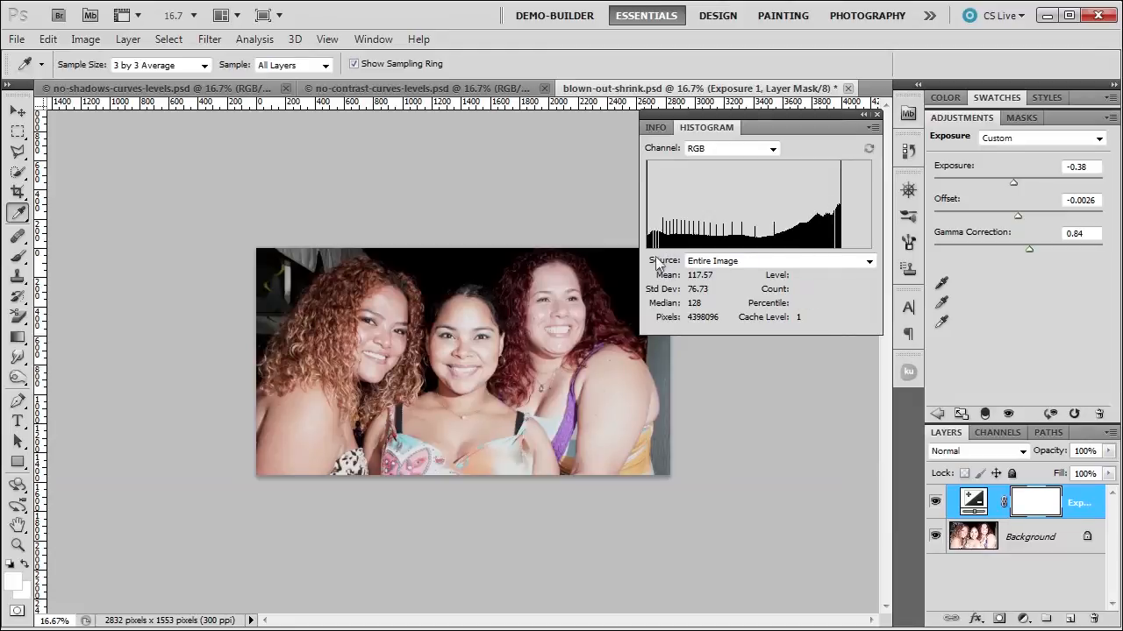
mouse_move(657, 261)
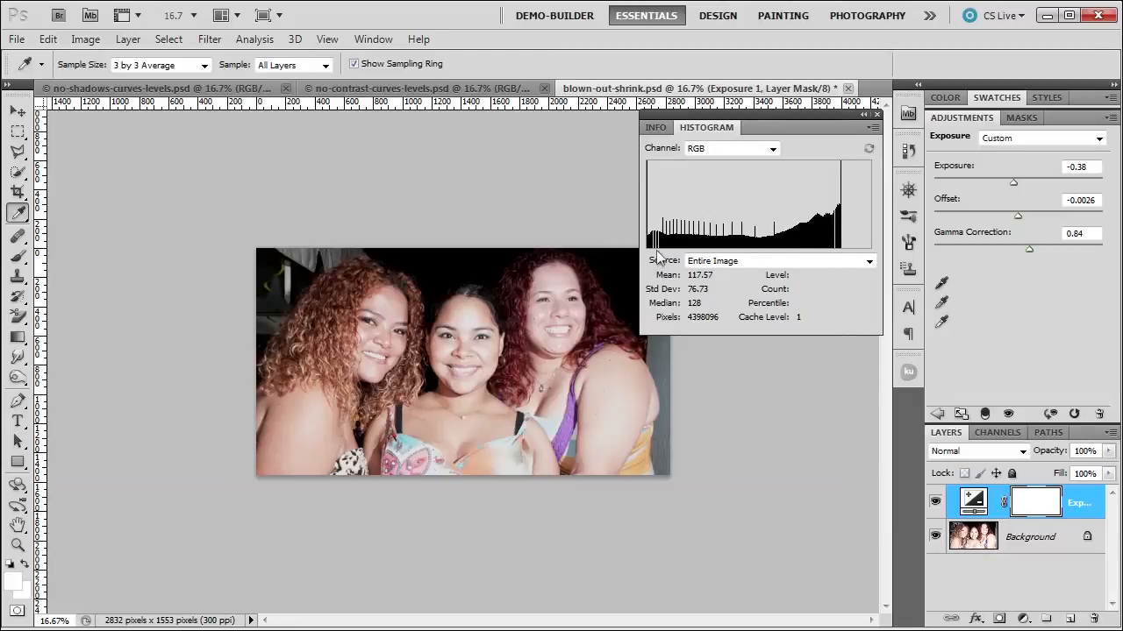
mouse_move(725, 228)
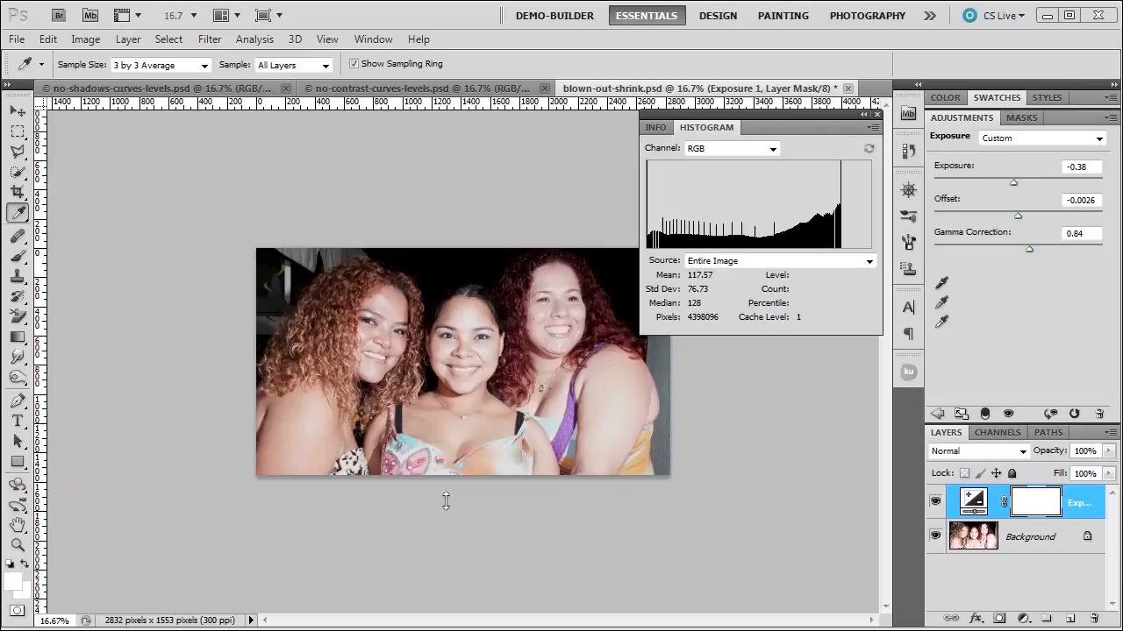
mouse_move(467, 494)
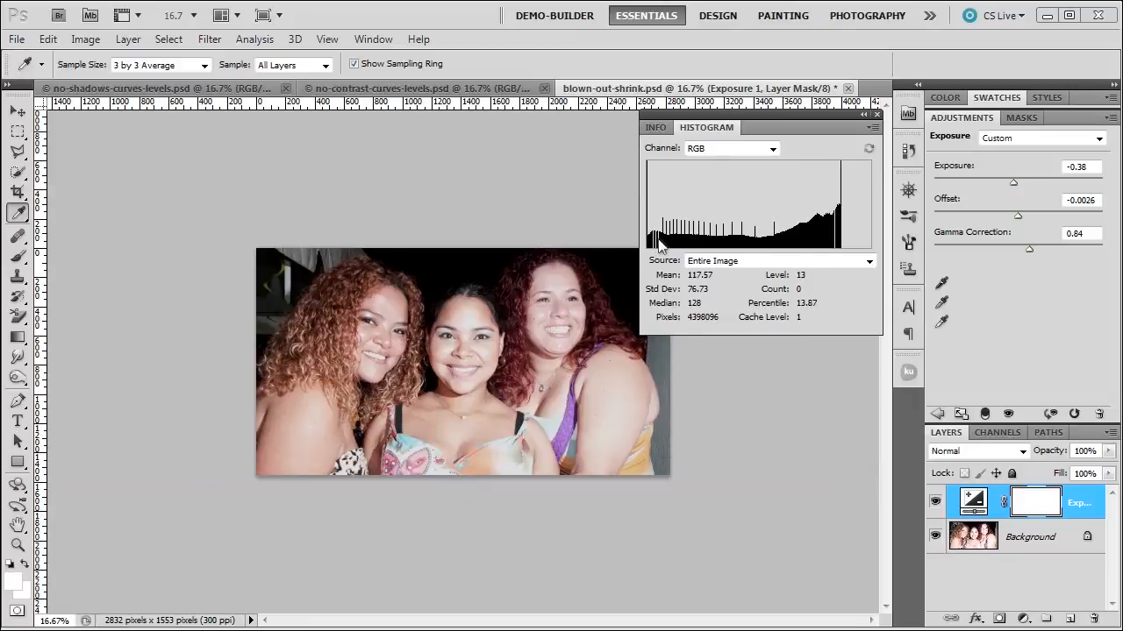
mouse_move(726, 214)
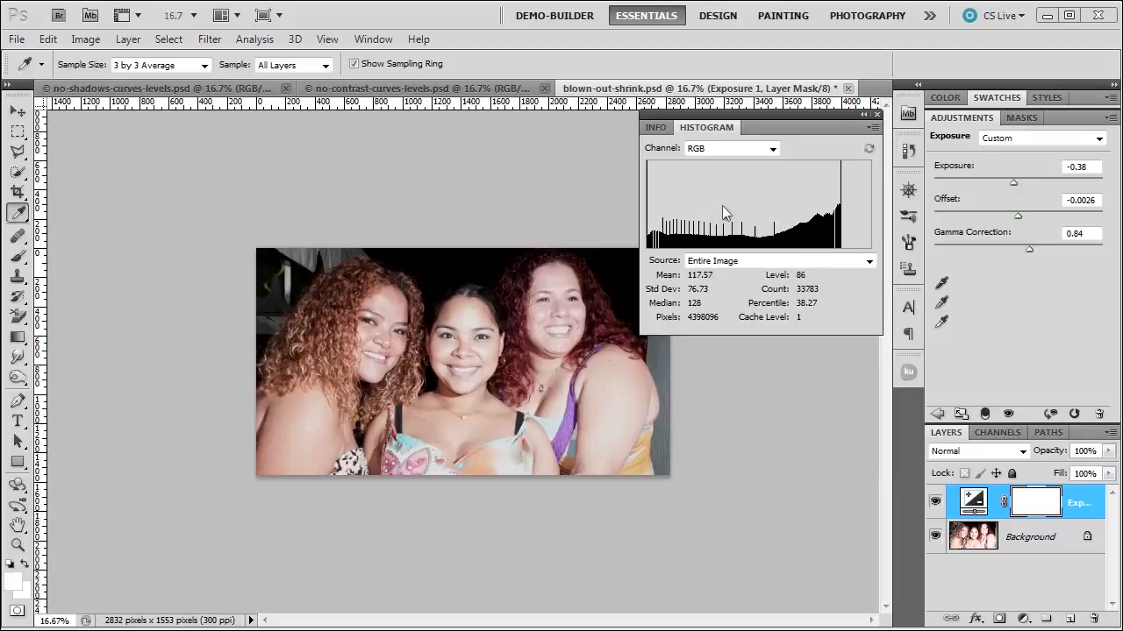